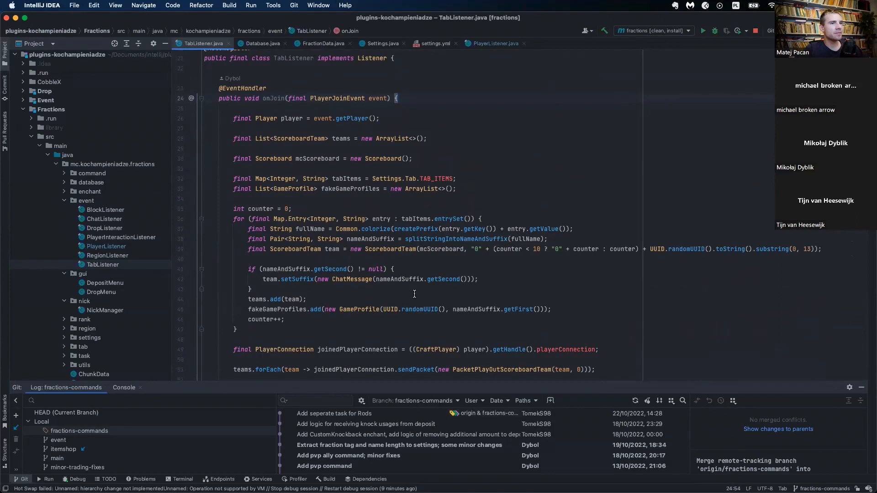
pyautogui.moveTo(403, 199)
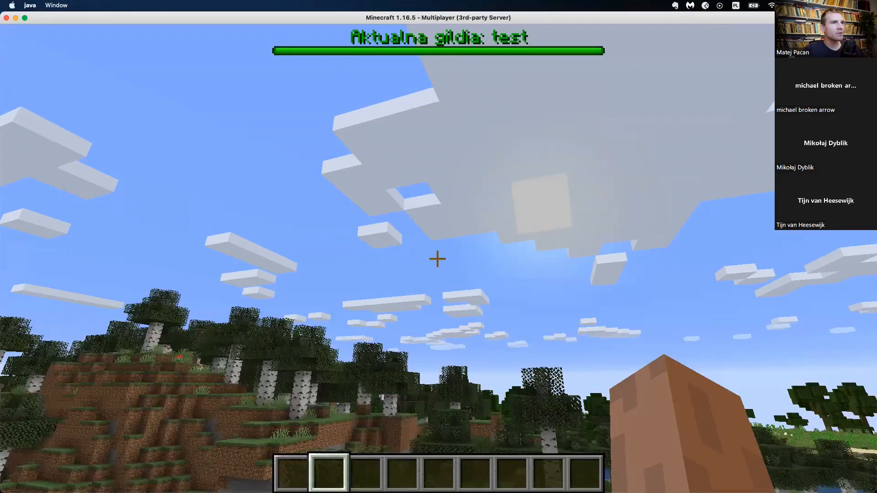
pyautogui.press('tab')
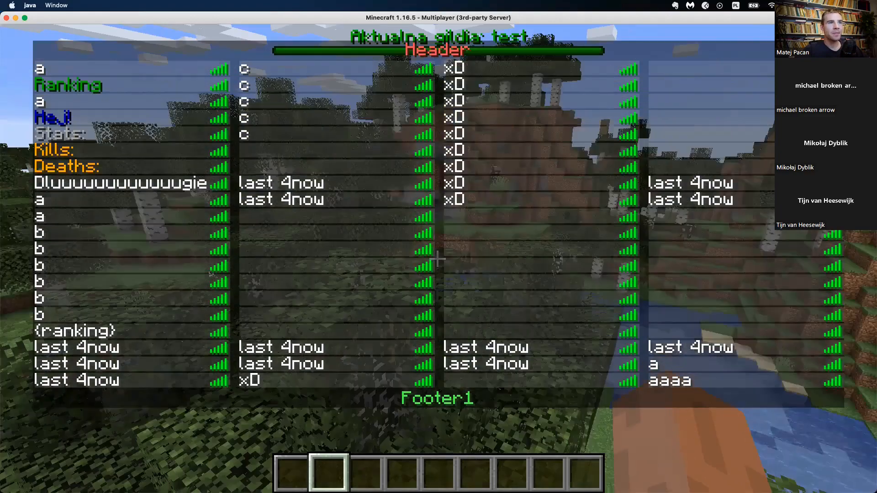
pyautogui.press('tab')
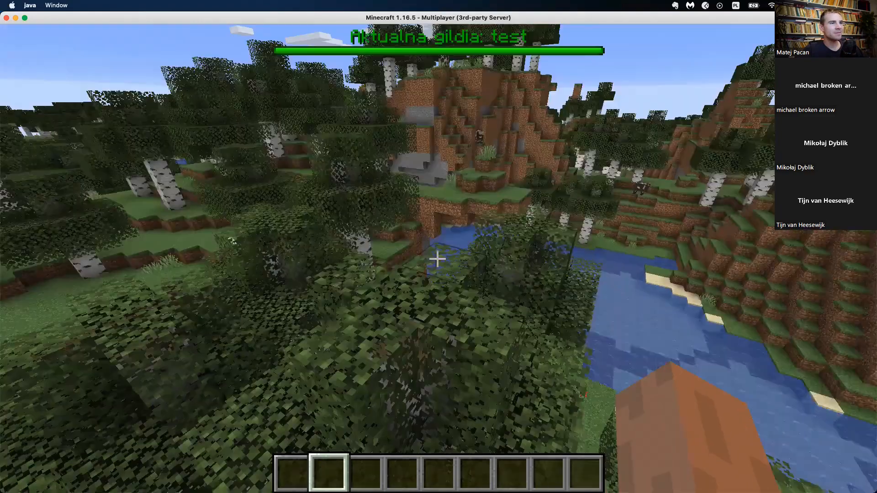